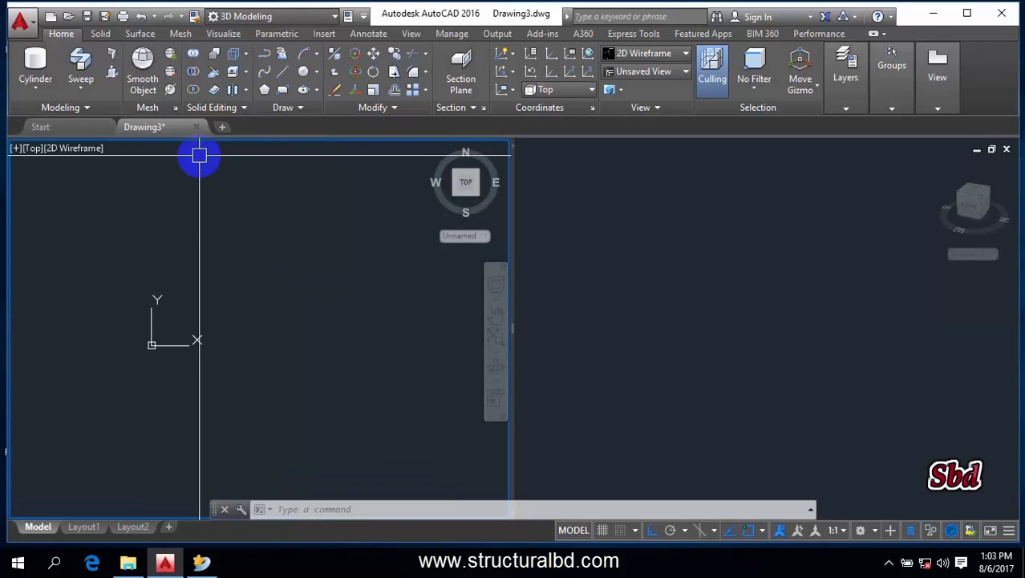
mouse_move(113, 56)
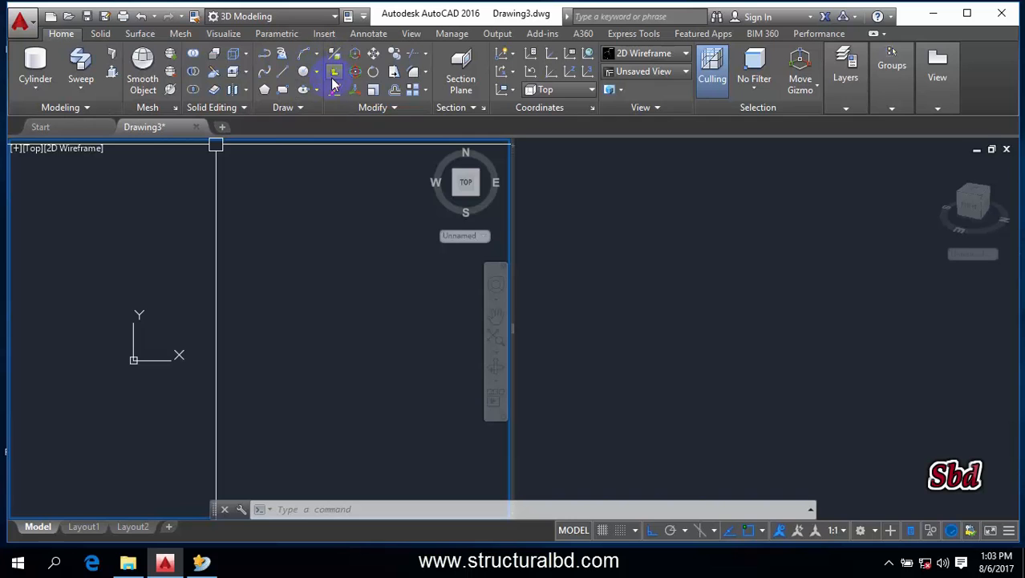
Draw a rectangle with one rounded end and join the pieces into a closed D-shaped outline.
click(334, 72)
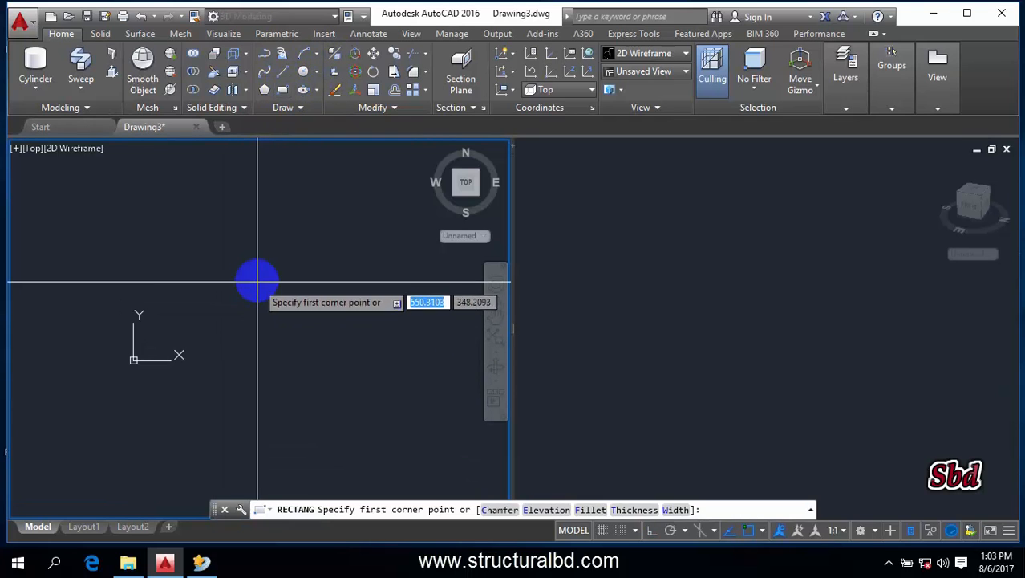
click(287, 141)
text(Joi)
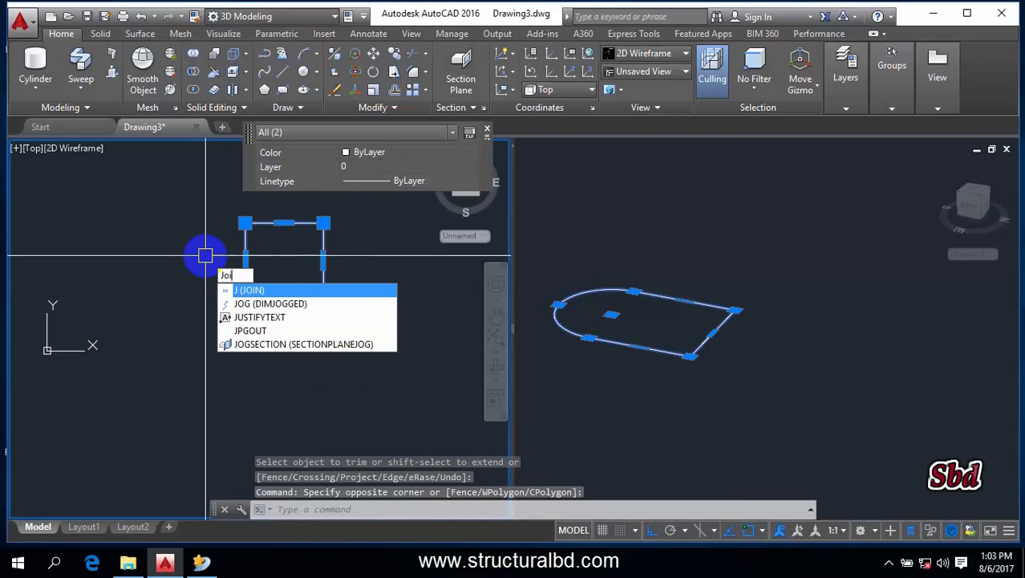
key(Enter)
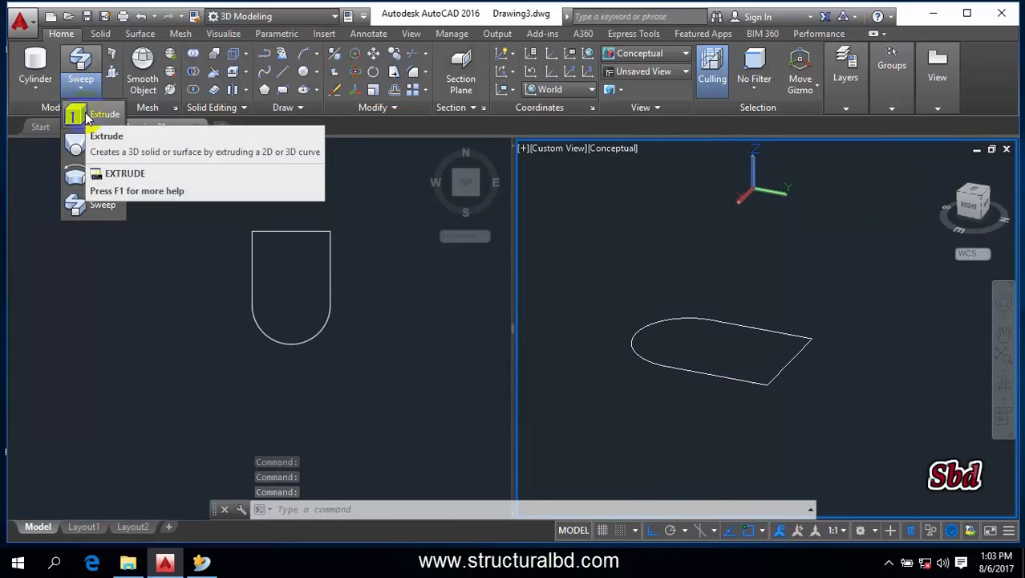
Extrude the D-shaped profile into a 3D solid from the Modeling panel.
click(104, 114)
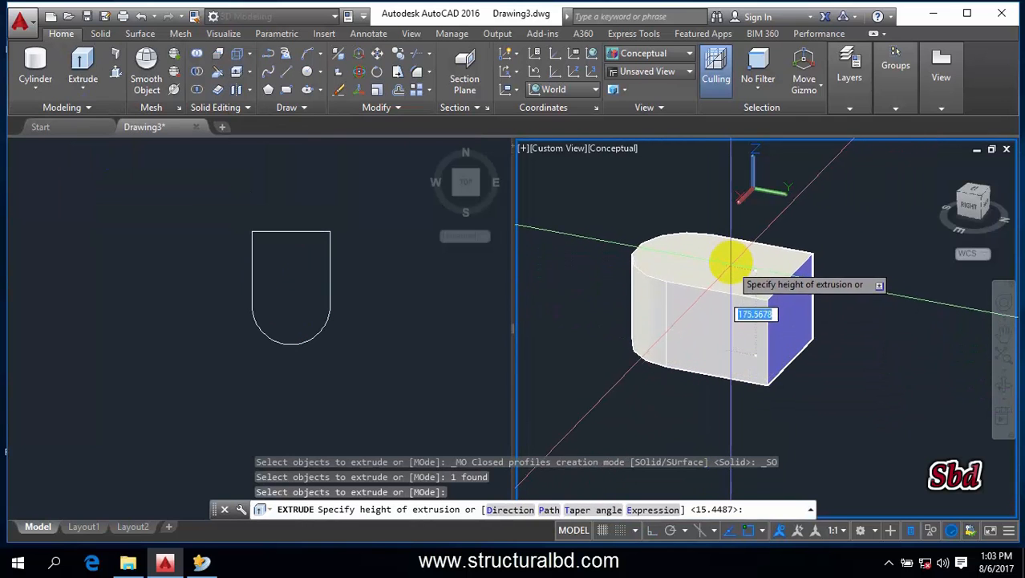
mouse_move(729, 244)
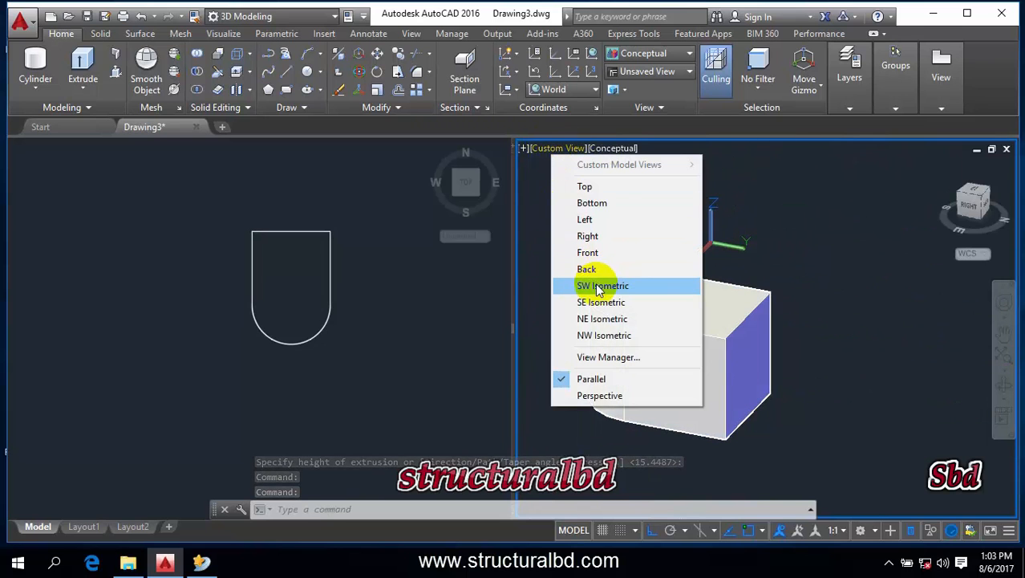
Switch the 3D viewport to the SW Isometric view of the extruded solid.
click(603, 286)
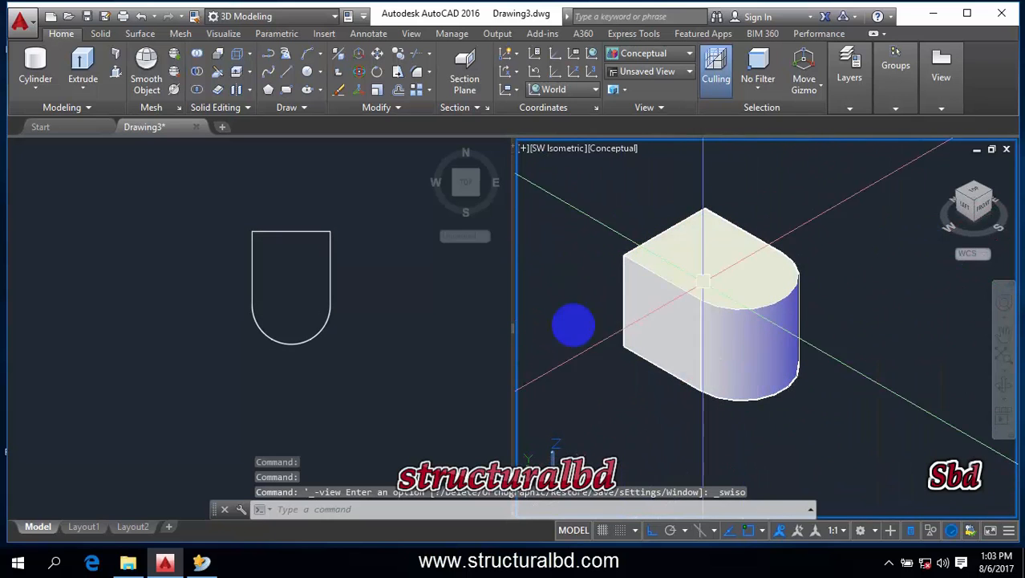
mouse_move(116, 70)
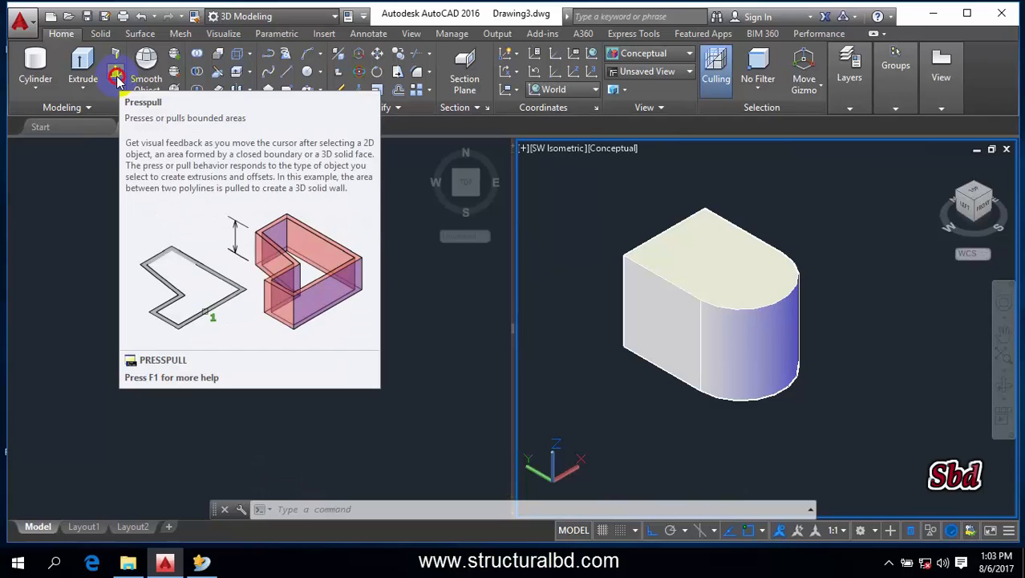
Presspull the top face of the D-shaped solid upward to make it taller.
click(116, 70)
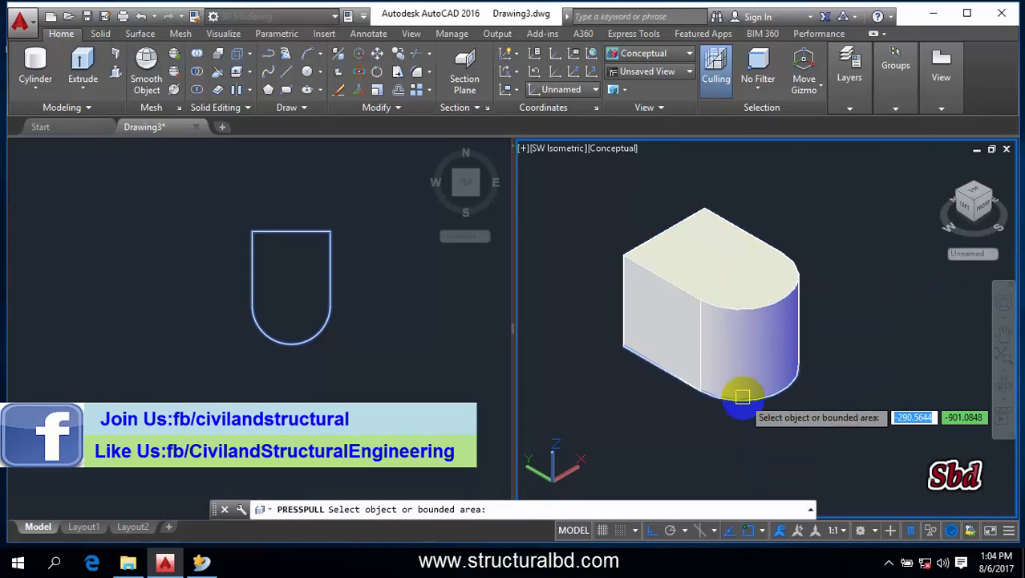
mouse_move(697, 257)
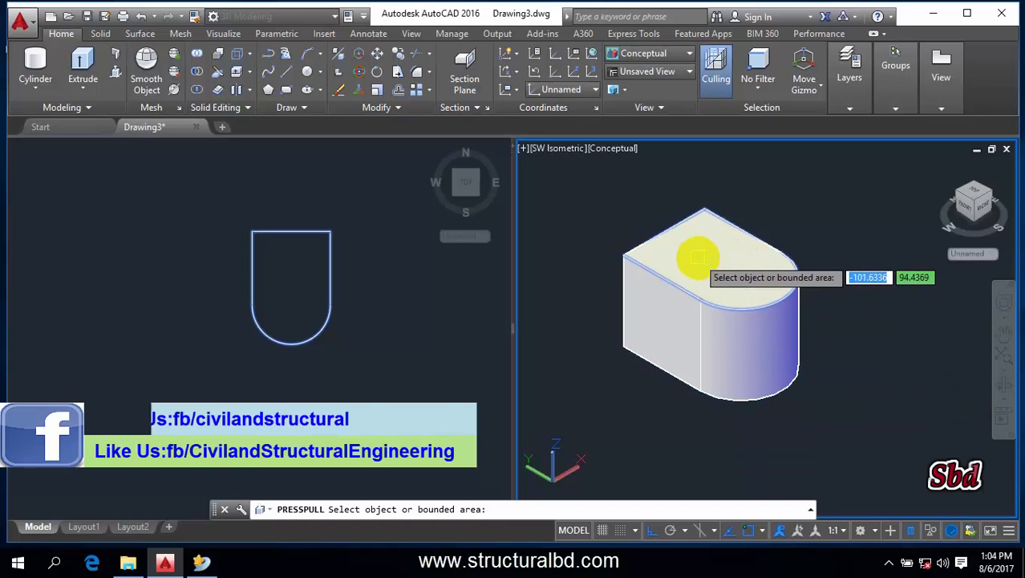
mouse_move(722, 270)
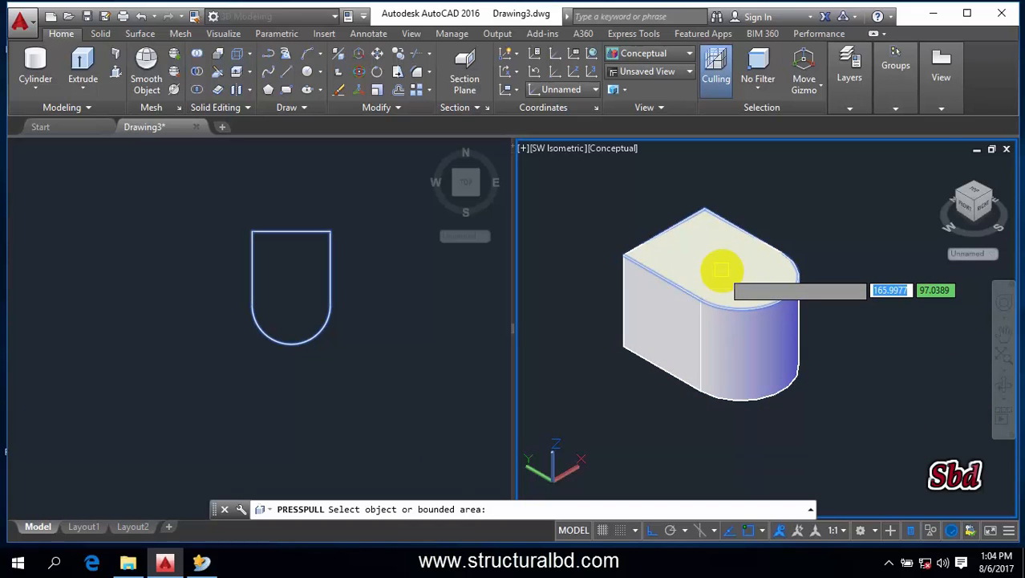
click(719, 269)
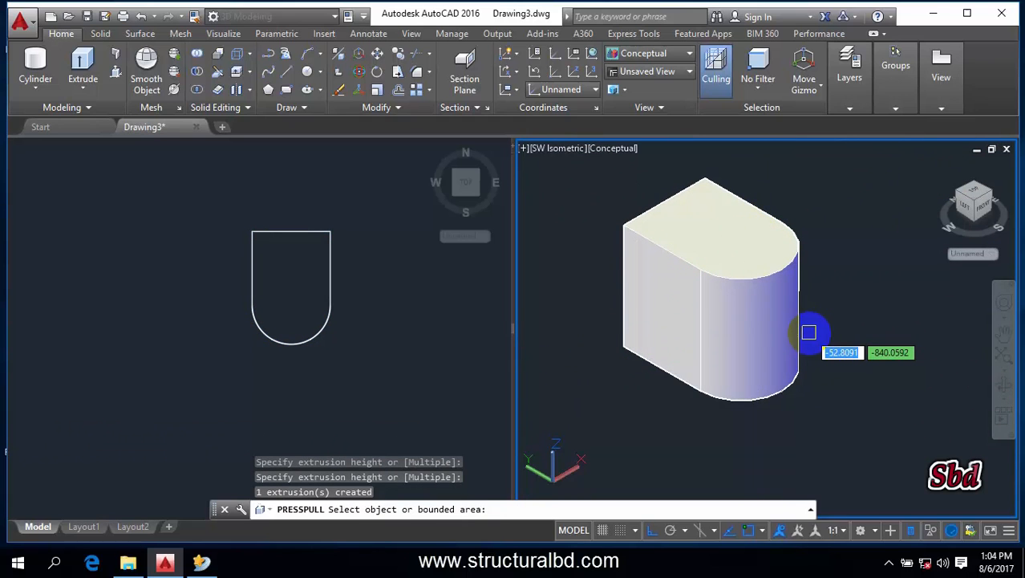
mouse_move(808, 332)
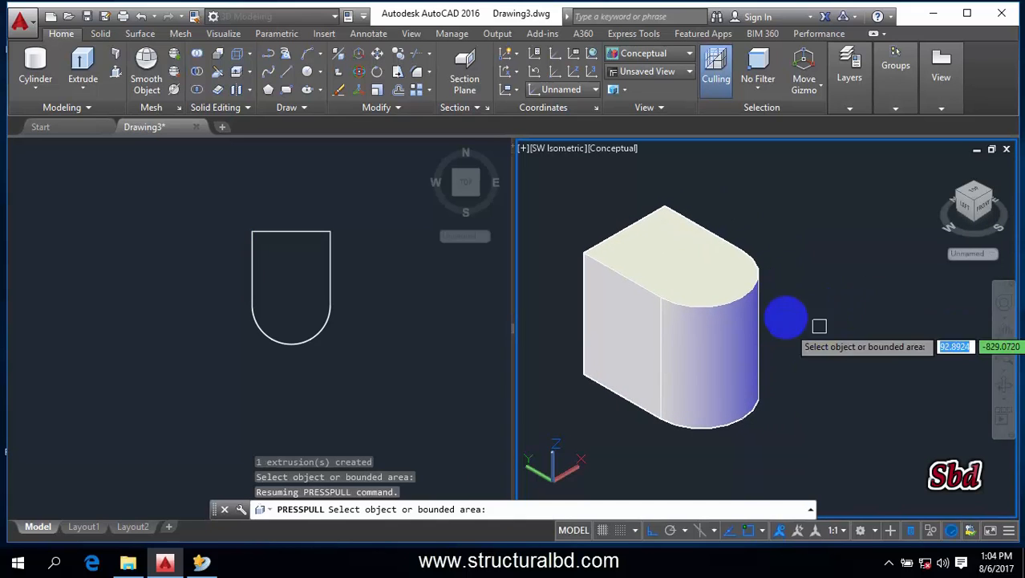
mouse_move(706, 273)
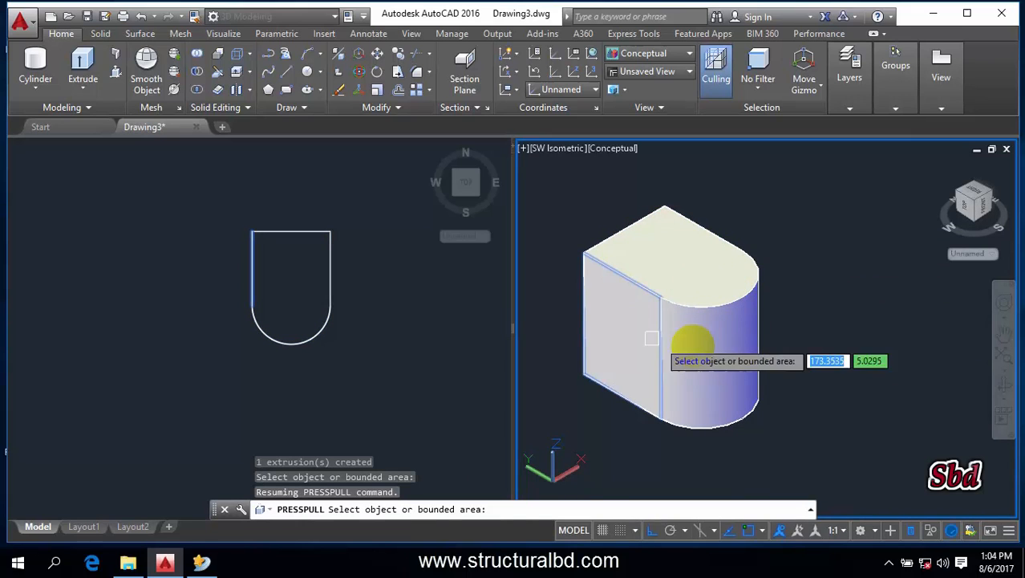
mouse_move(622, 332)
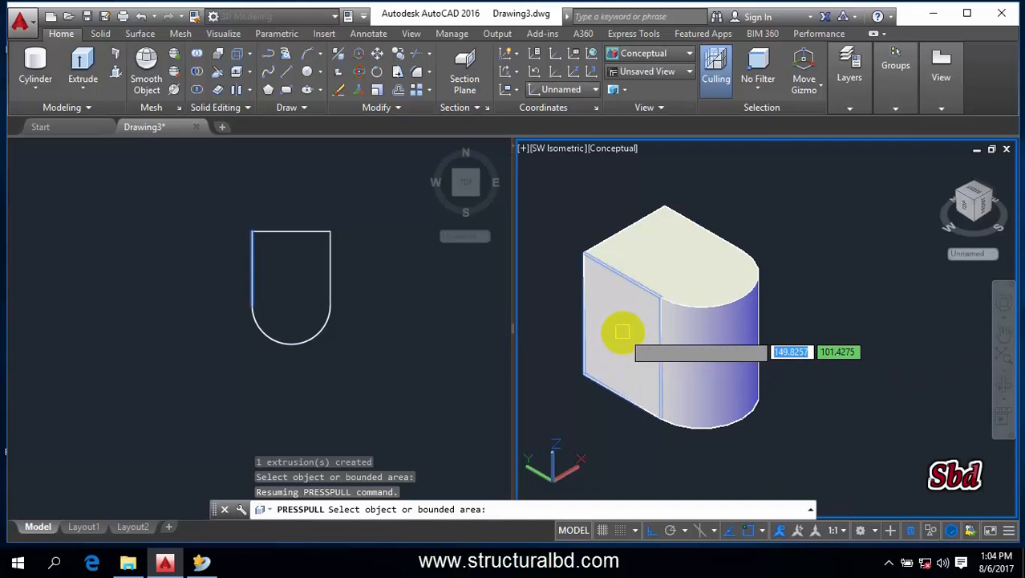
Presspull the flat side face outward, adding a rectangular extension to the solid.
click(622, 331)
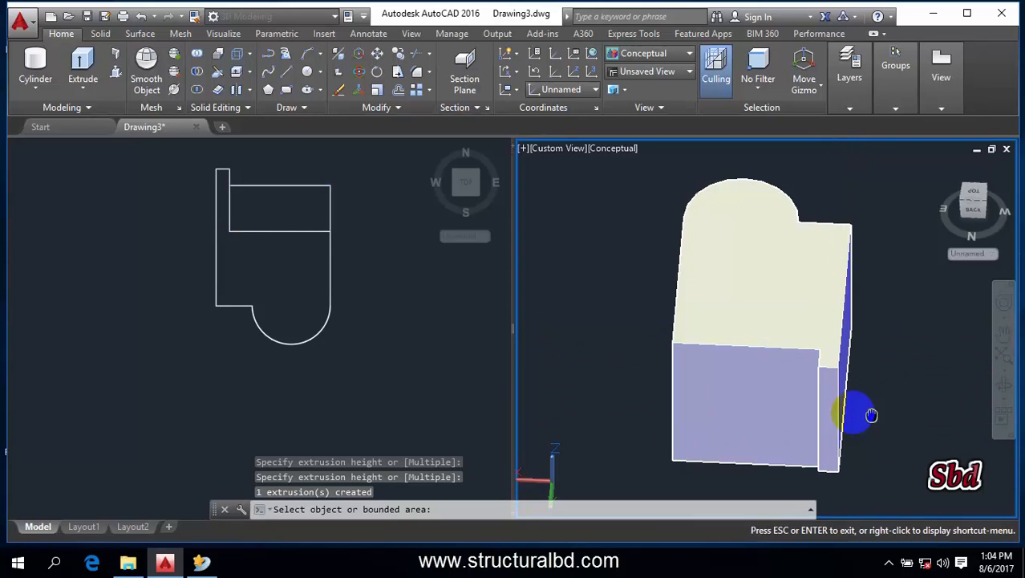
Orbit around the enlarged solid in the conceptual viewport, including a view from above.
drag(854, 414, 741, 391)
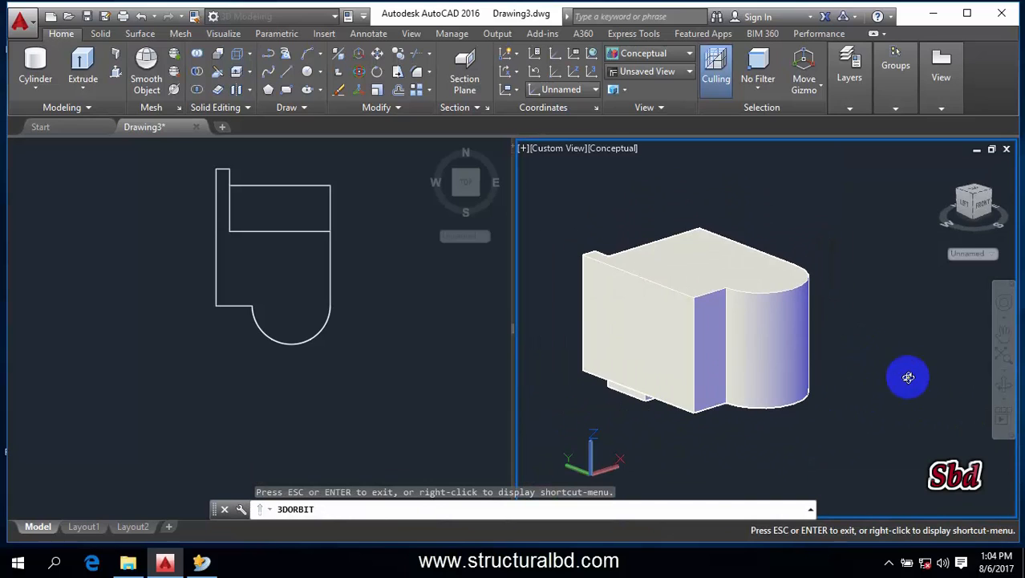
drag(908, 377, 729, 292)
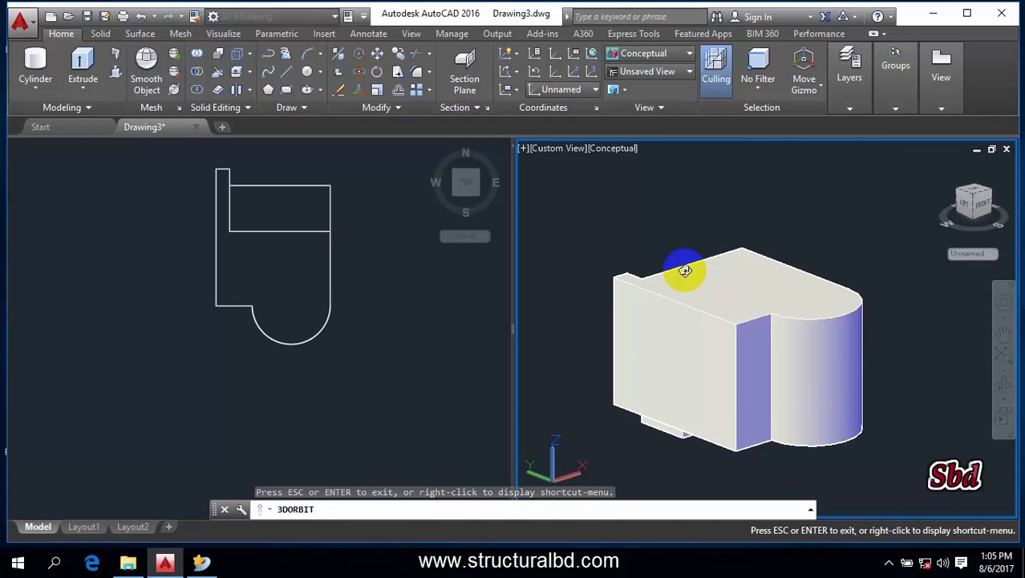
mouse_move(738, 302)
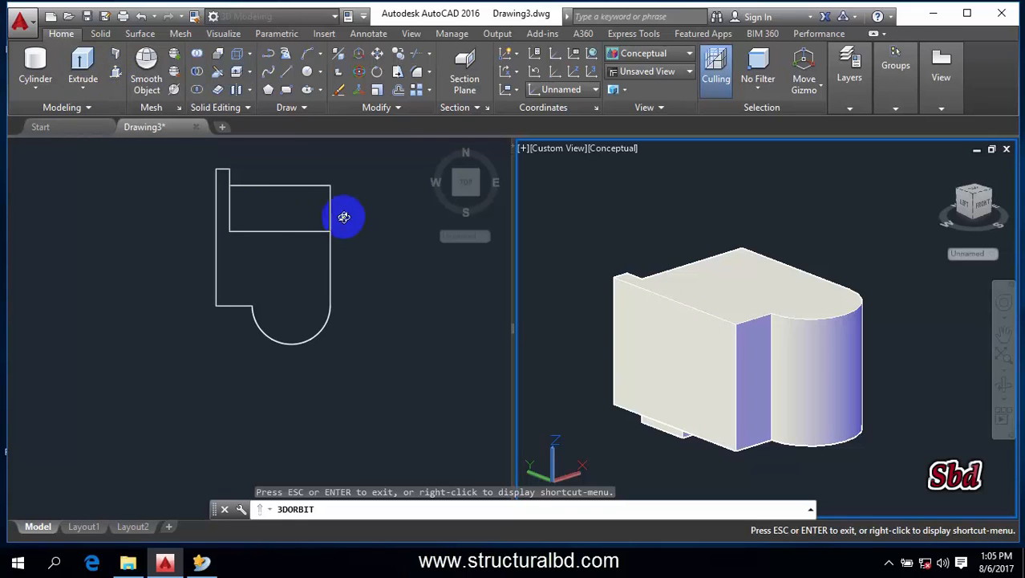
mouse_move(308, 228)
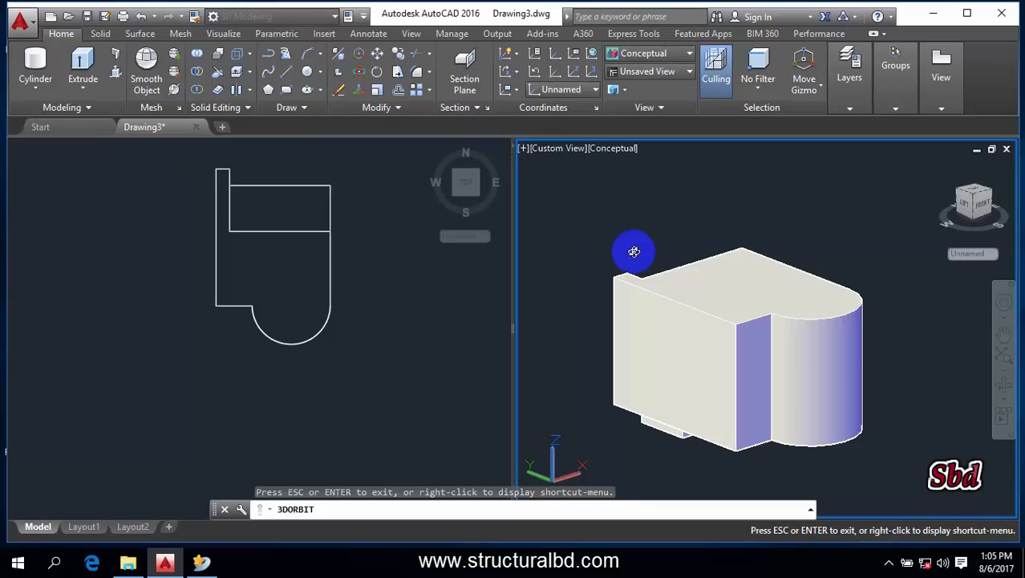
drag(634, 250, 656, 231)
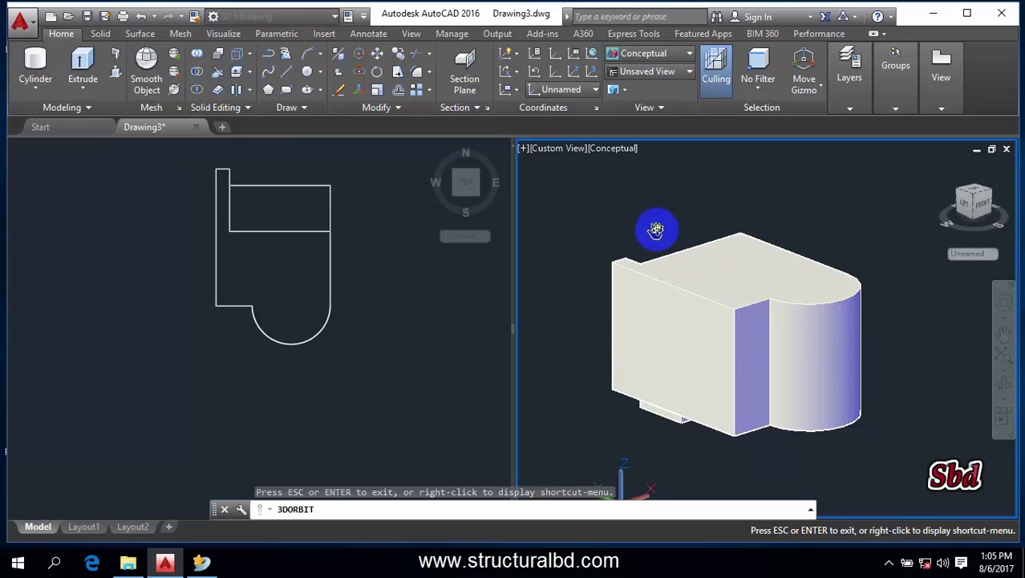